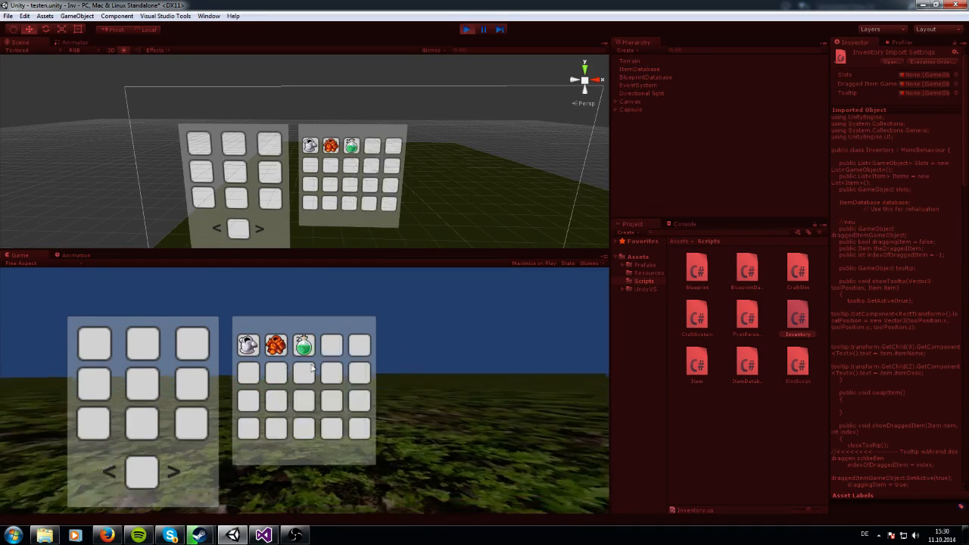
pyautogui.moveTo(303, 345)
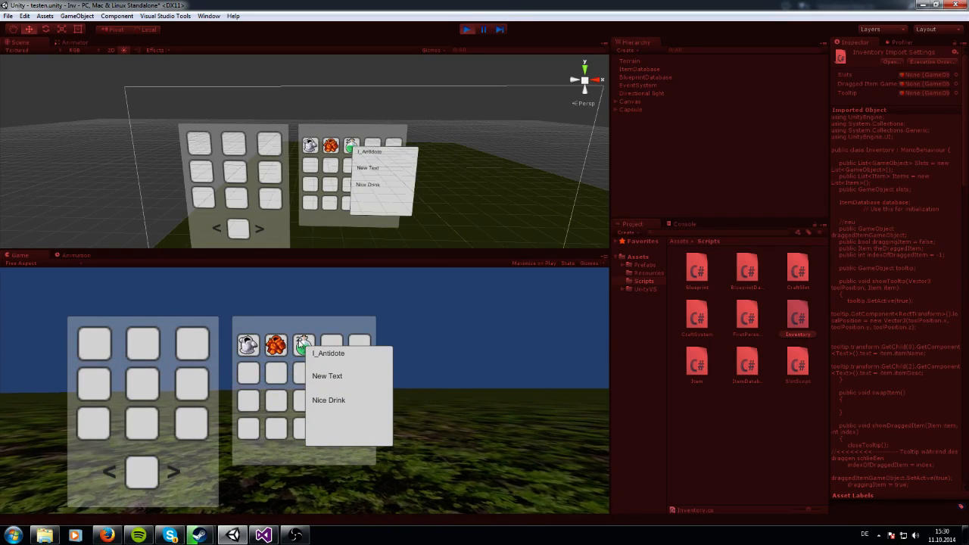
pyautogui.moveTo(303, 347)
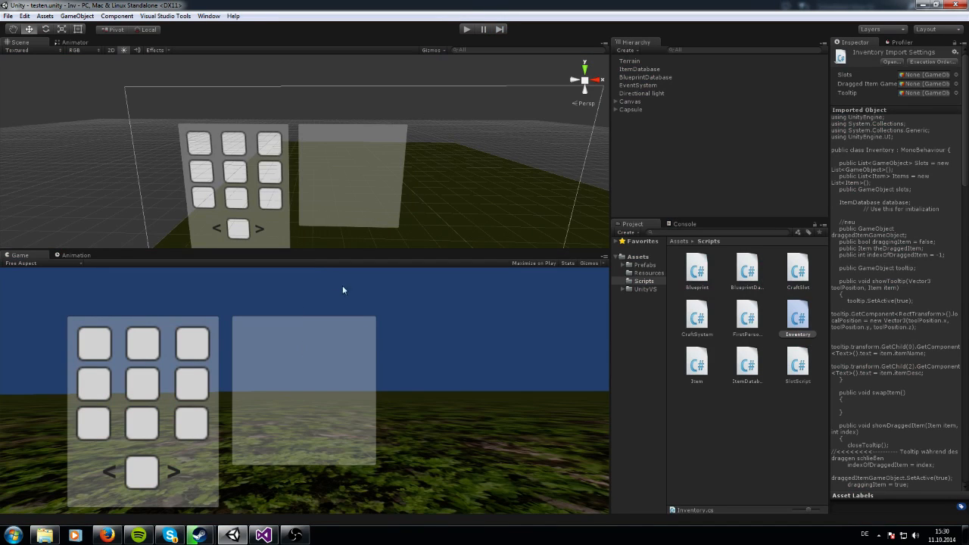
# Switch from Unity to Visual Studio to edit SlotScript.cs.
pyautogui.click(466, 29)
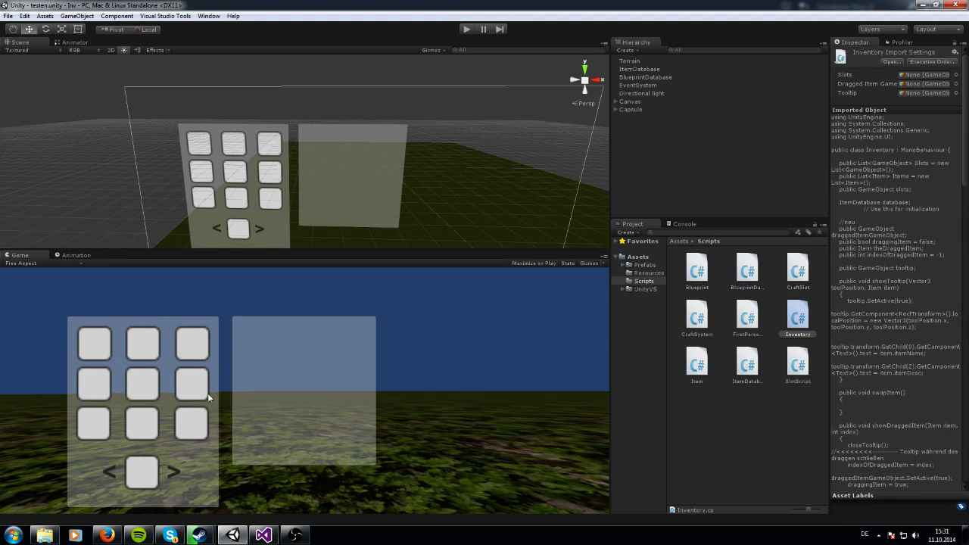
pyautogui.moveTo(118, 369)
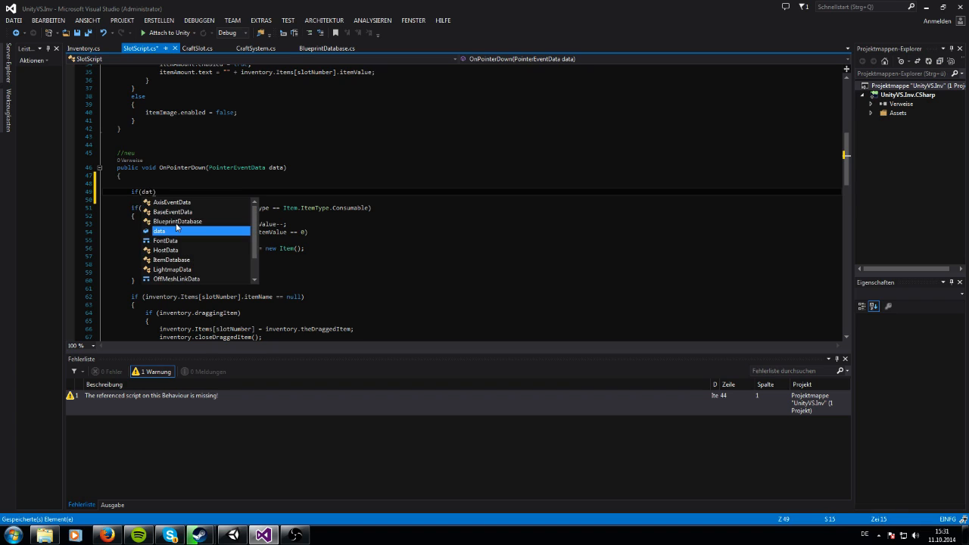
# Build the OnPointerDown condition comparing data.button == PointerEventData.InputButton.Right.
pyautogui.write('.button')
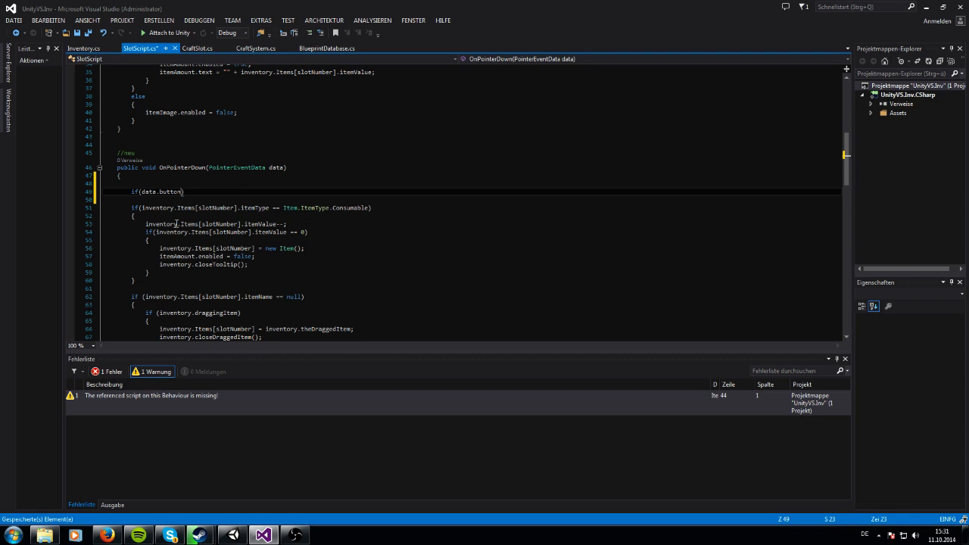
pyautogui.write('== PointerEventData.InputButton')
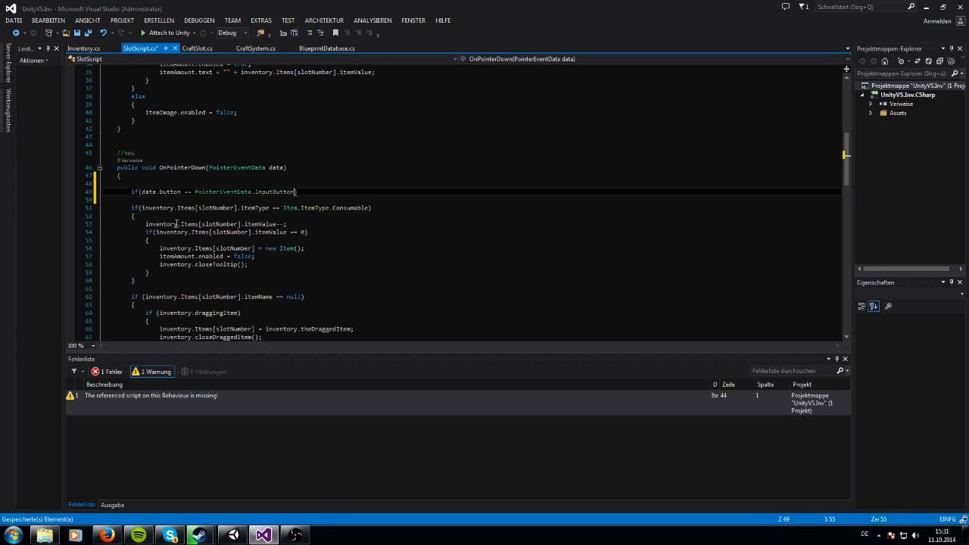
pyautogui.doubleClick(276, 190)
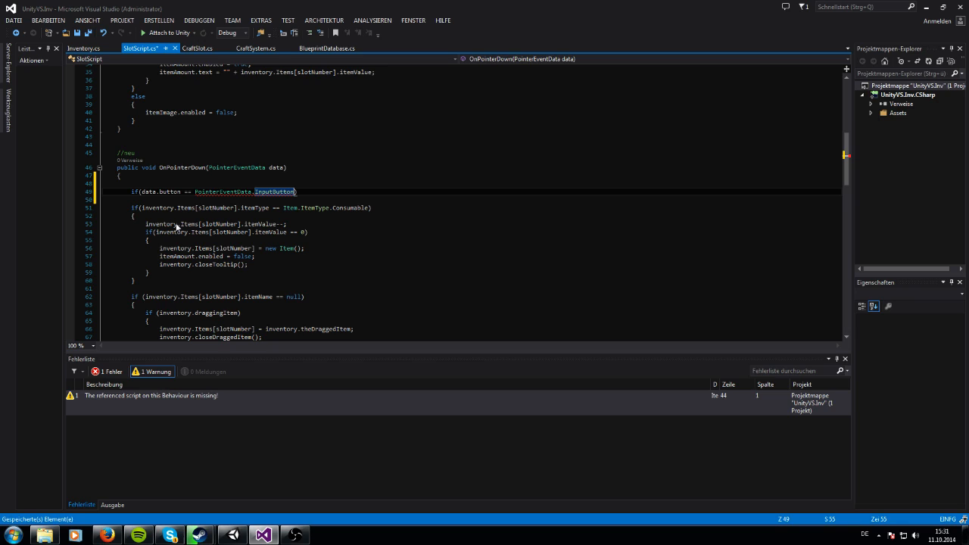
pyautogui.write('.')
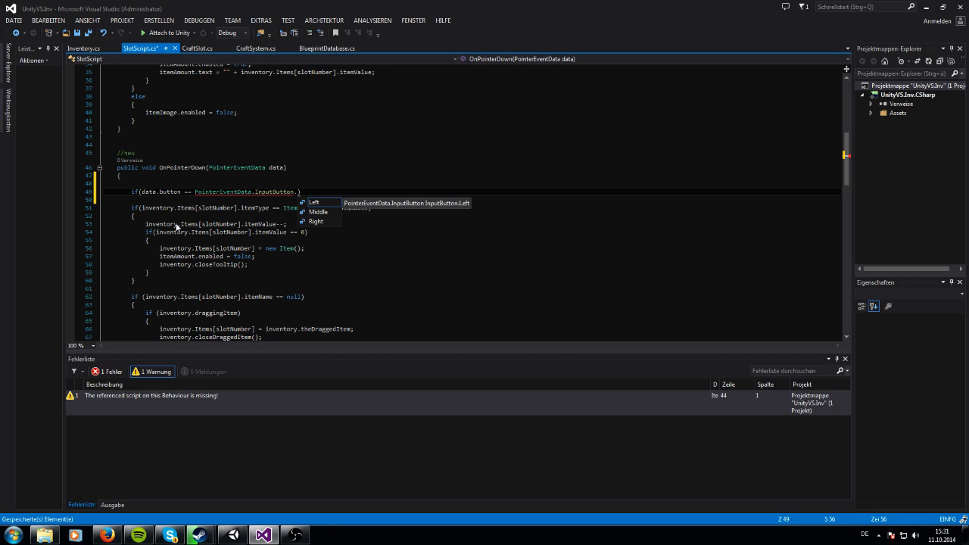
pyautogui.moveTo(324, 212)
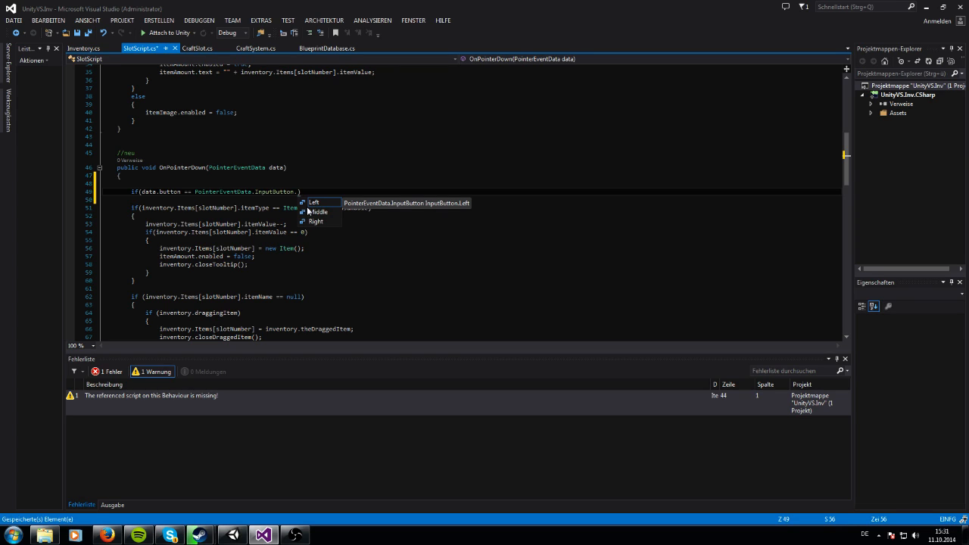
pyautogui.moveTo(316, 224)
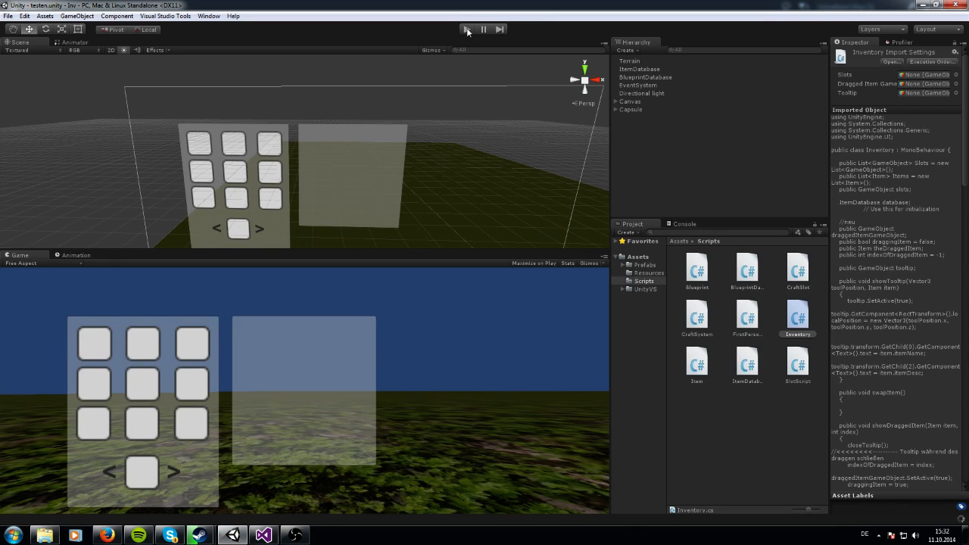
pyautogui.click(467, 28)
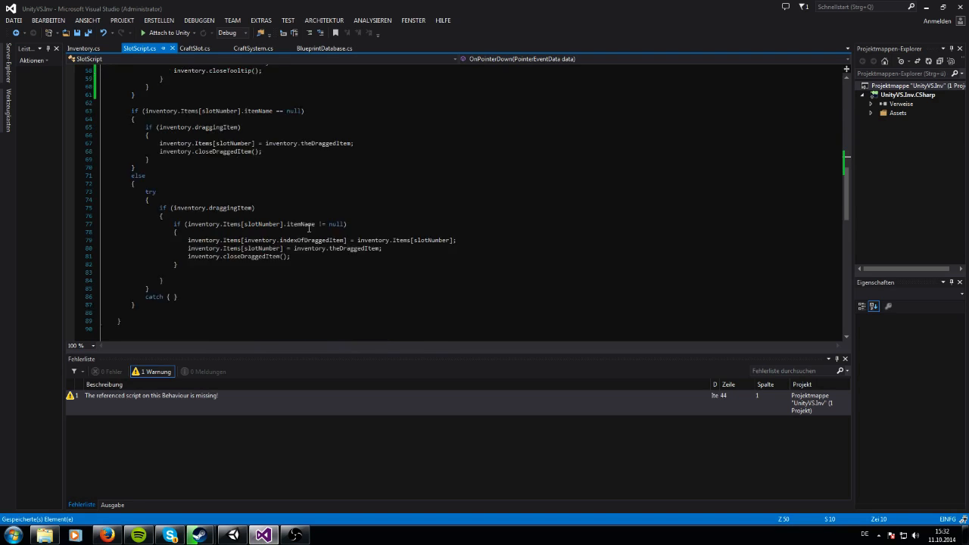
# Delete the Consumable ItemValue-- check from OnDrag so dragging no longer uses items.
pyautogui.scroll(-3)
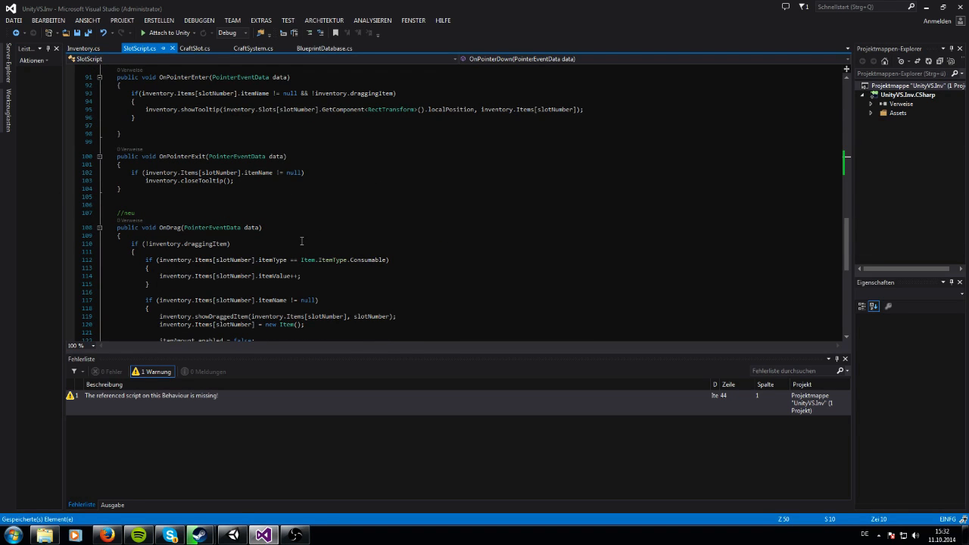
pyautogui.scroll(-3)
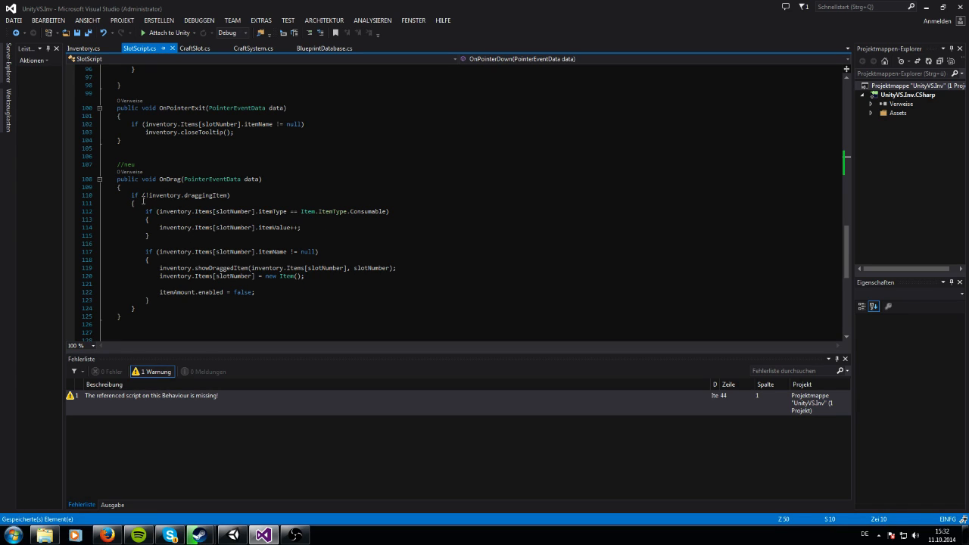
pyautogui.moveTo(194, 301)
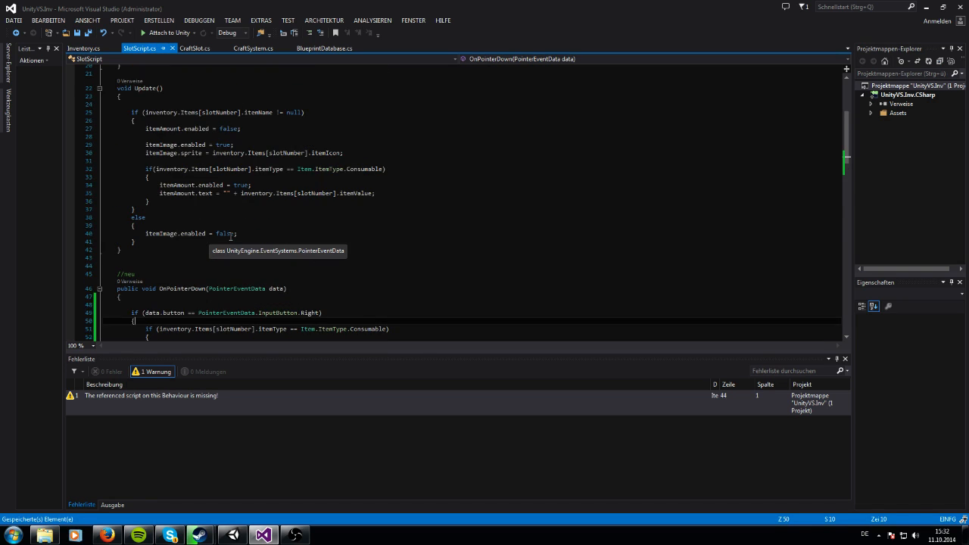
pyautogui.scroll(-3)
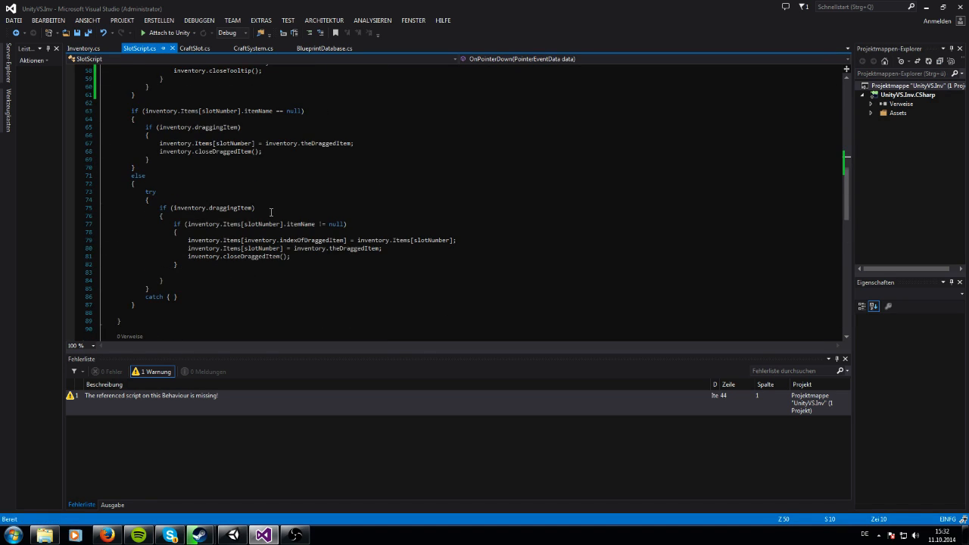
pyautogui.scroll(-3)
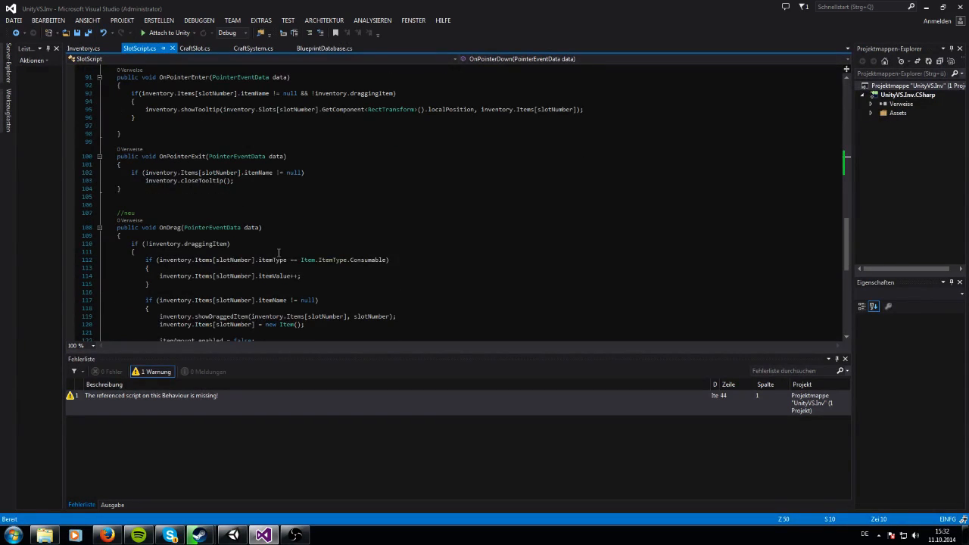
pyautogui.scroll(-3)
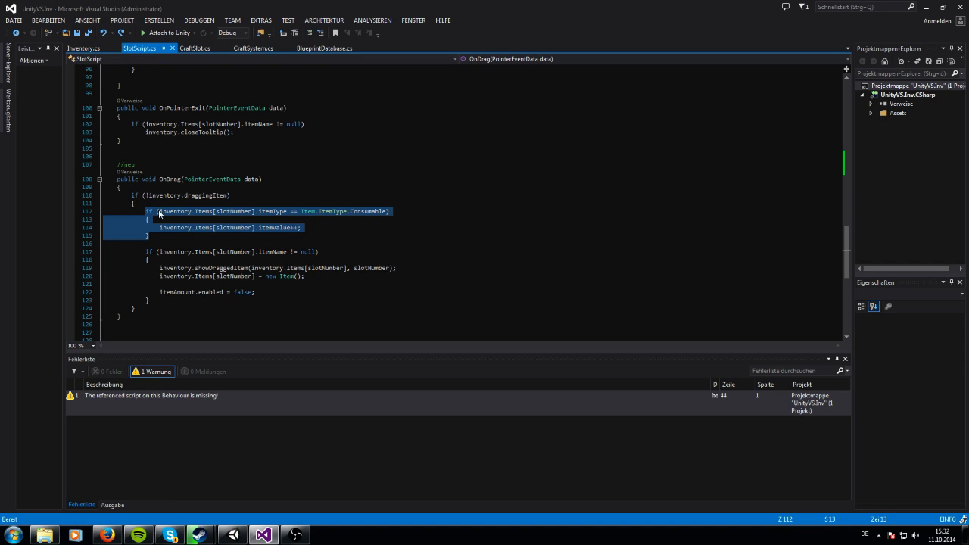
pyautogui.click(217, 236)
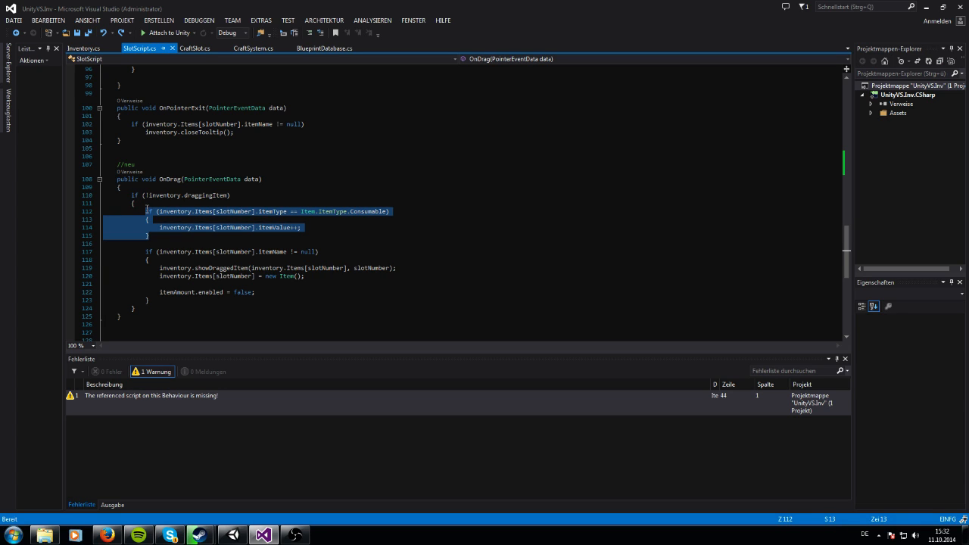
pyautogui.press('Delete')
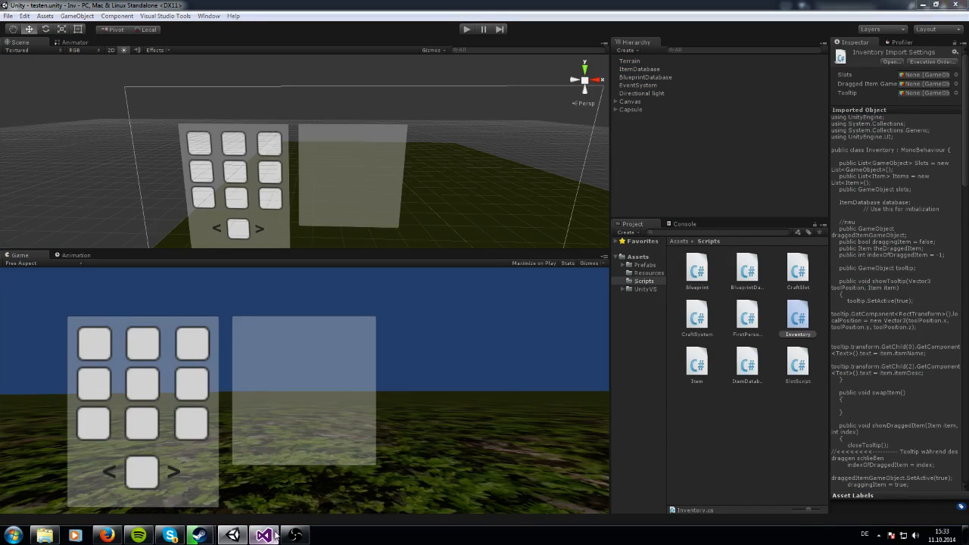
pyautogui.click(263, 536)
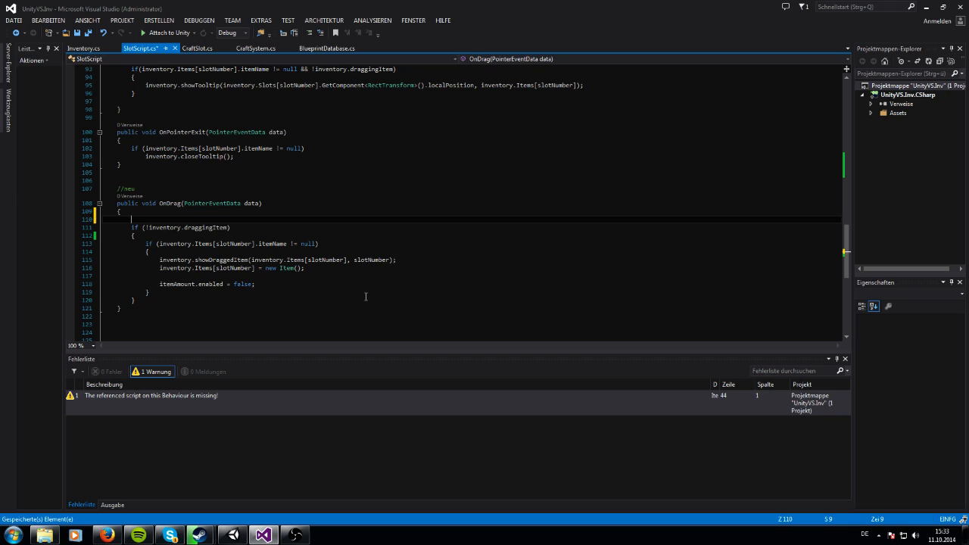
# Add an if(data.button left-button check at the top of OnDrag.
pyautogui.write('if(data.button ==')
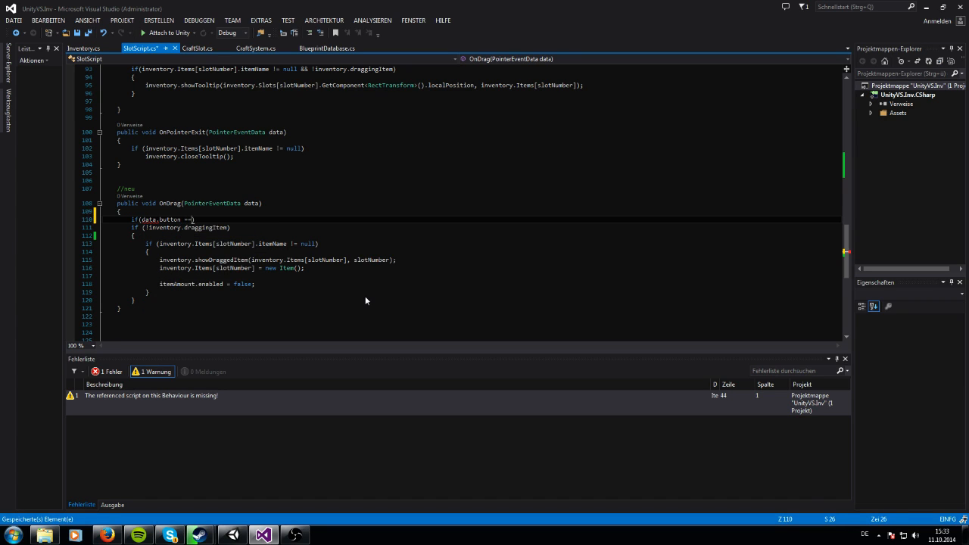
pyautogui.write('P')
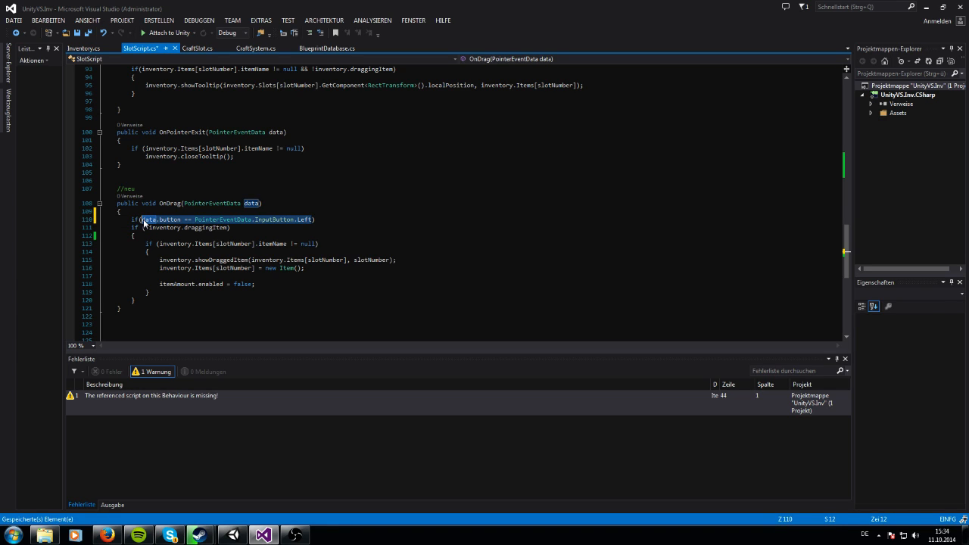
pyautogui.press('Delete')
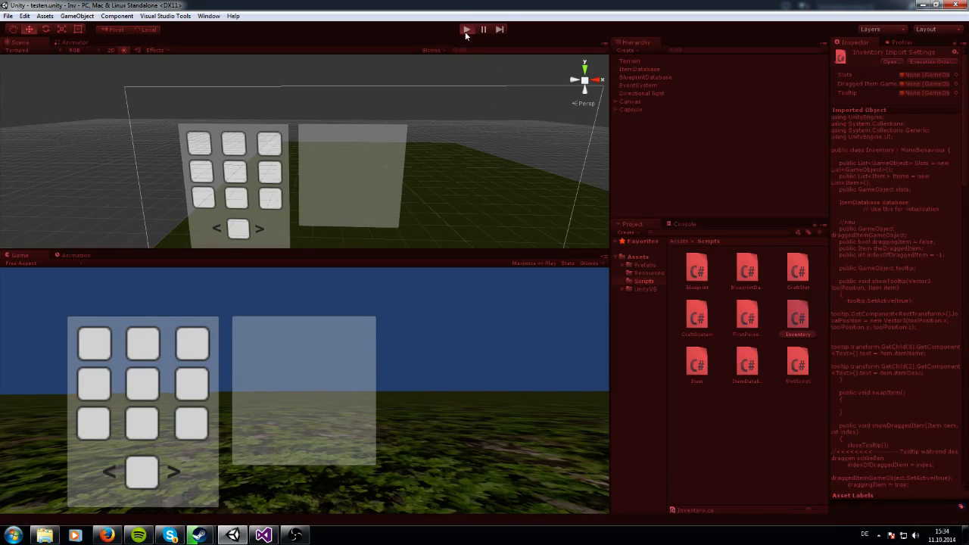
# Enter play mode and left-drag the red item into a second-row slot.
pyautogui.click(466, 29)
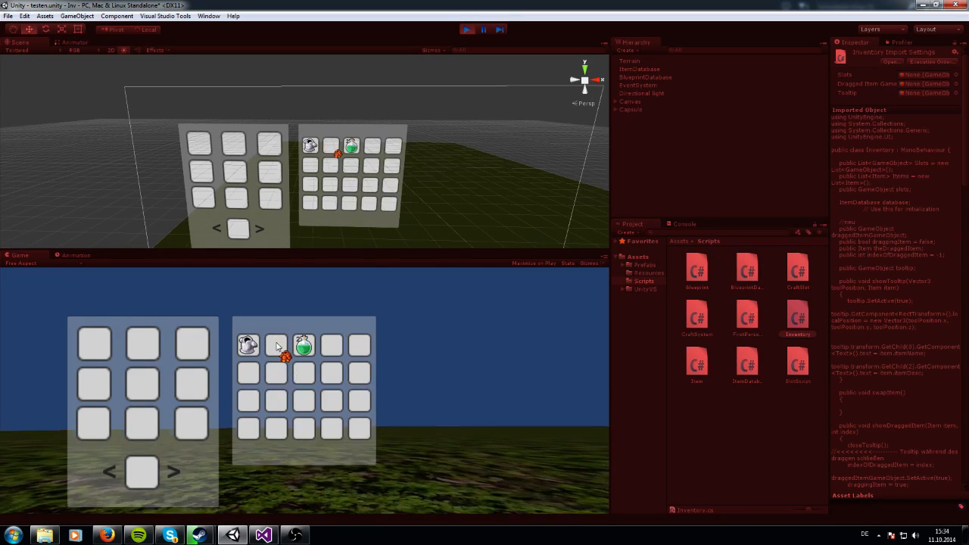
pyautogui.moveTo(249, 345); pyautogui.dragTo(275, 372)
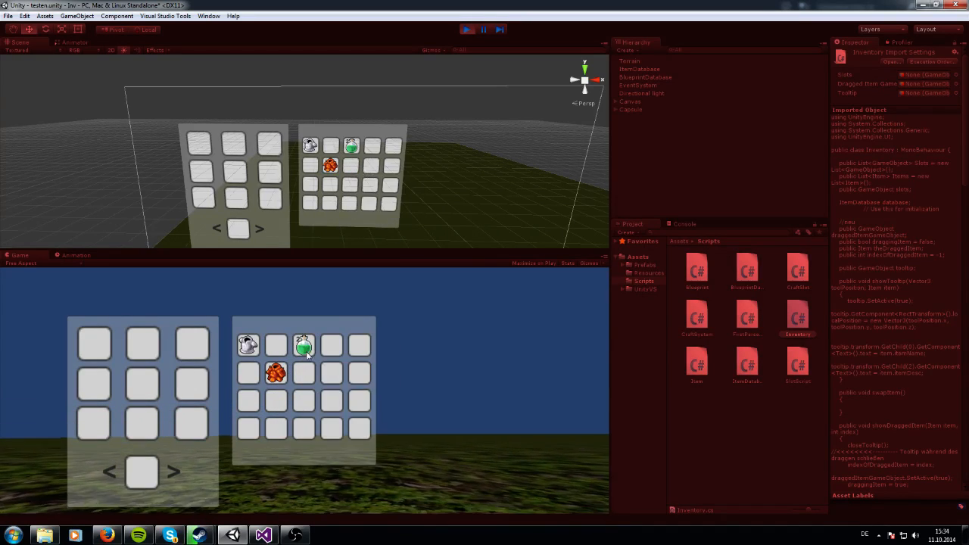
pyautogui.moveTo(303, 345)
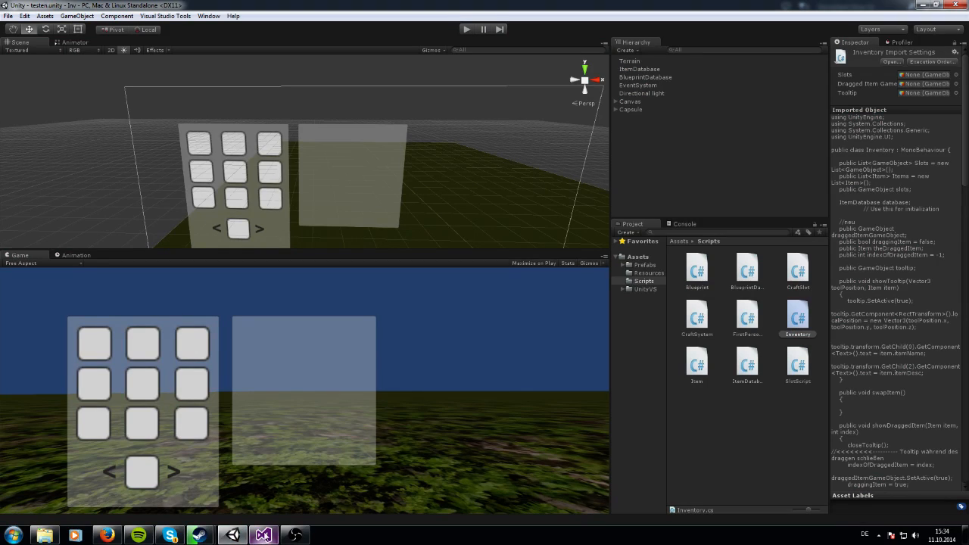
pyautogui.moveTo(233, 536)
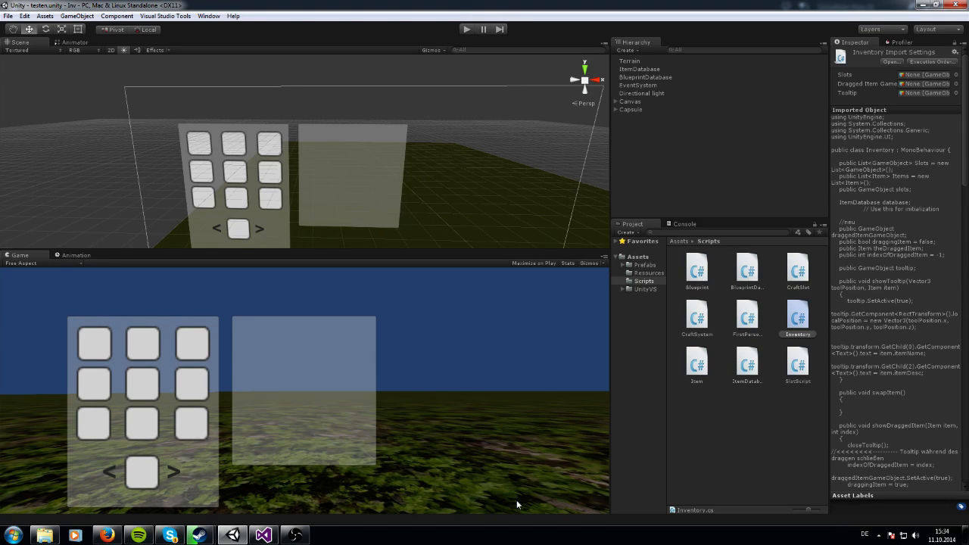
pyautogui.moveTo(189, 322)
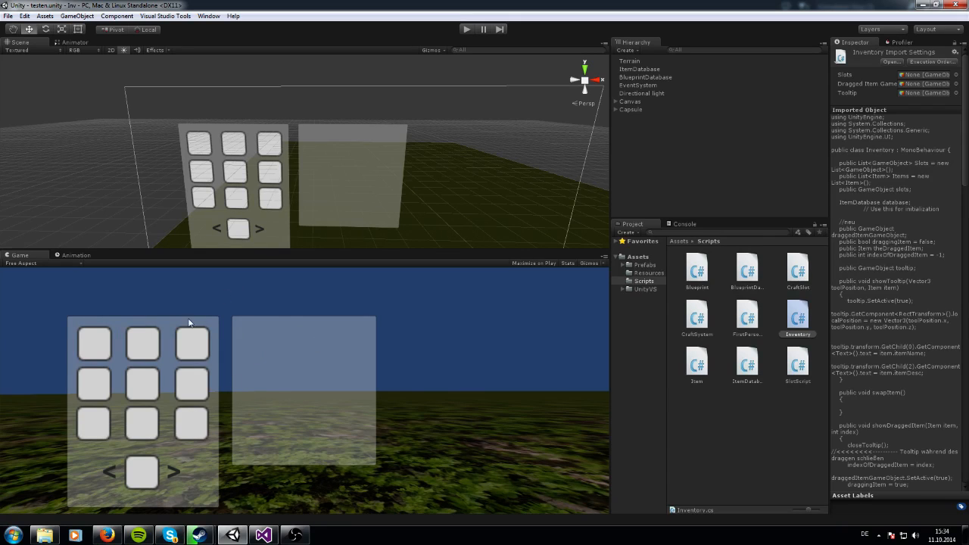
pyautogui.moveTo(371, 307)
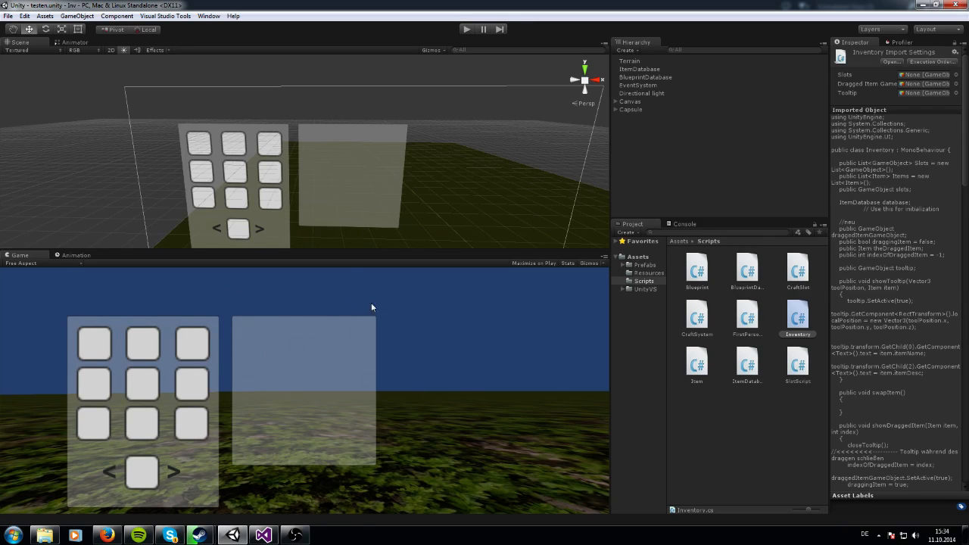
pyautogui.moveTo(212, 373)
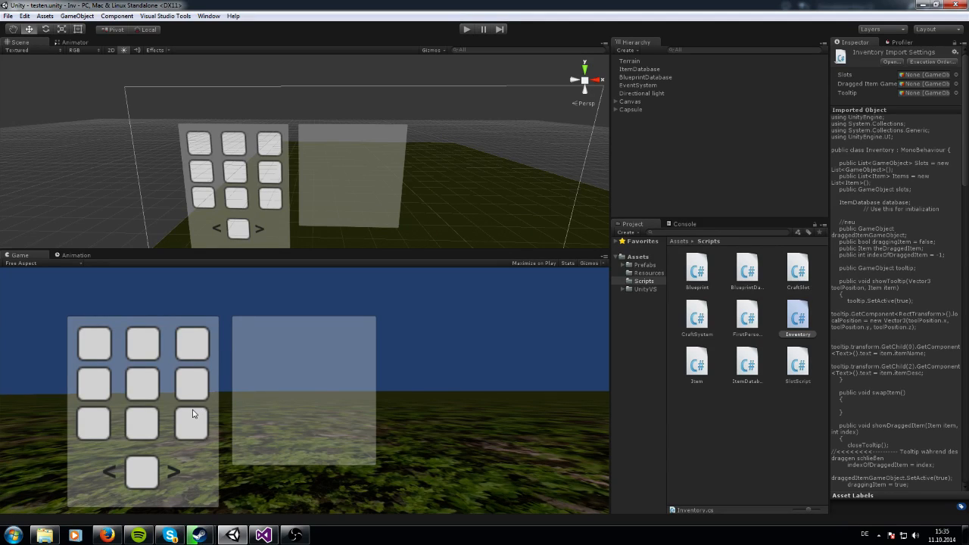
pyautogui.moveTo(224, 384)
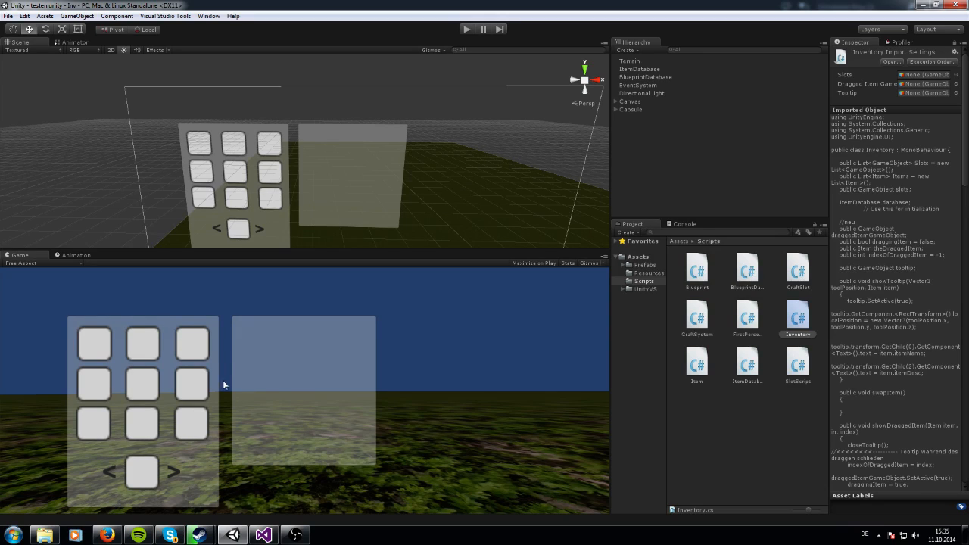
pyautogui.moveTo(384, 491)
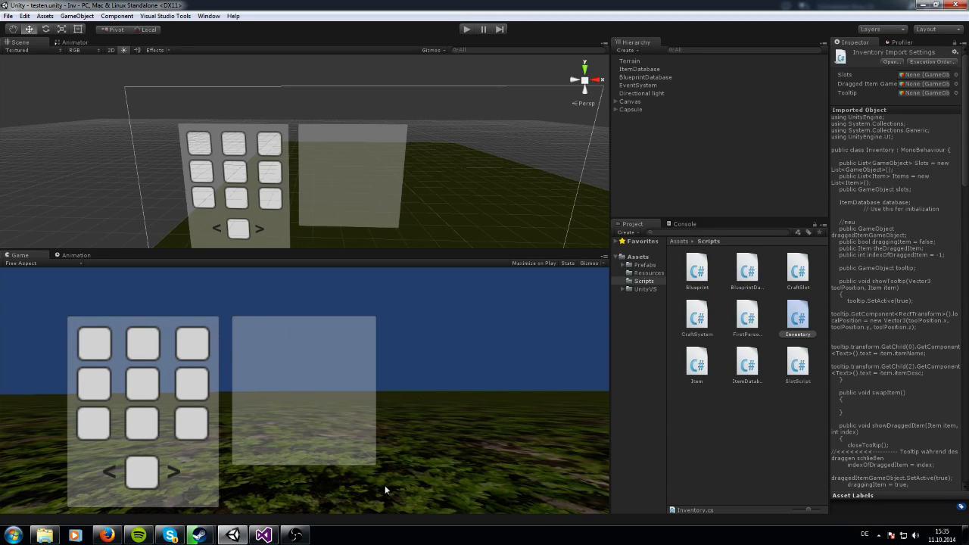
pyautogui.moveTo(314, 422)
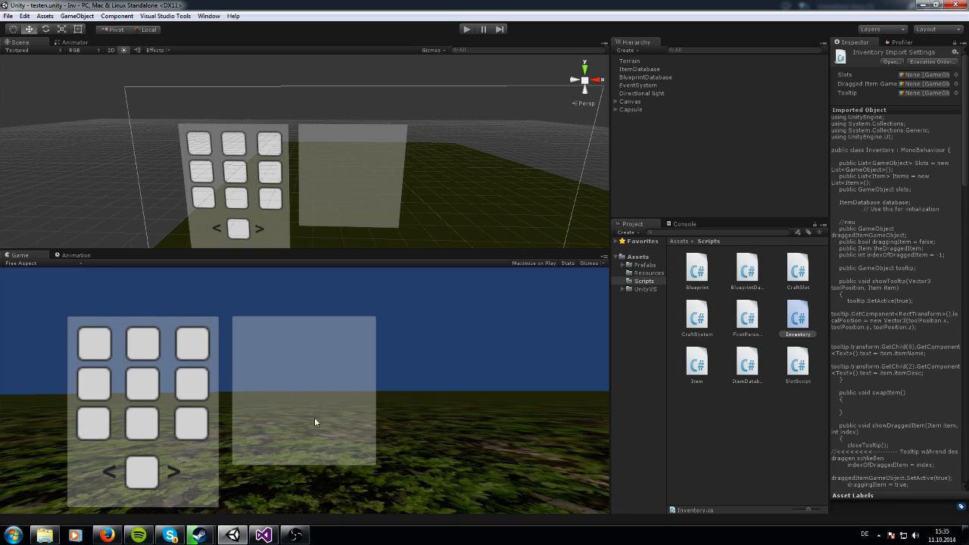
pyautogui.moveTo(326, 399)
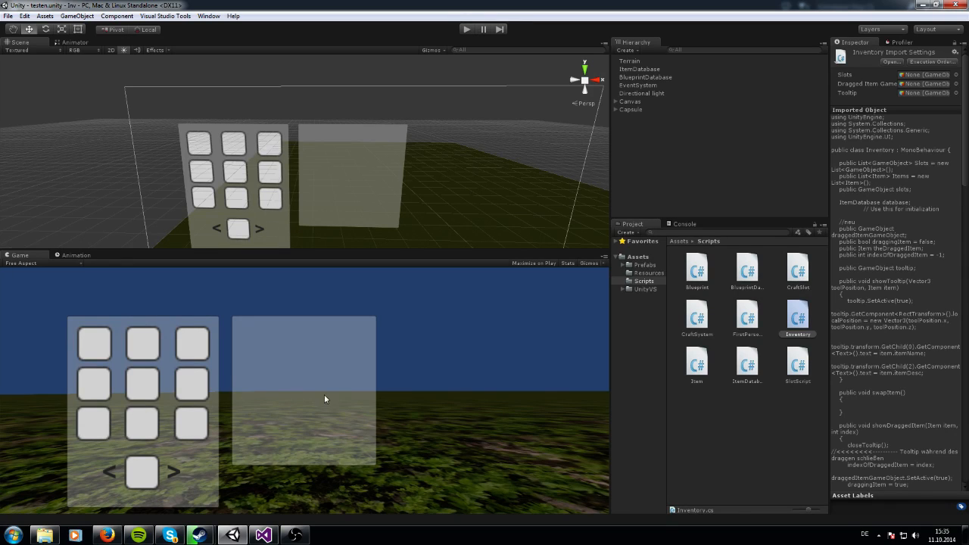
pyautogui.moveTo(237, 357)
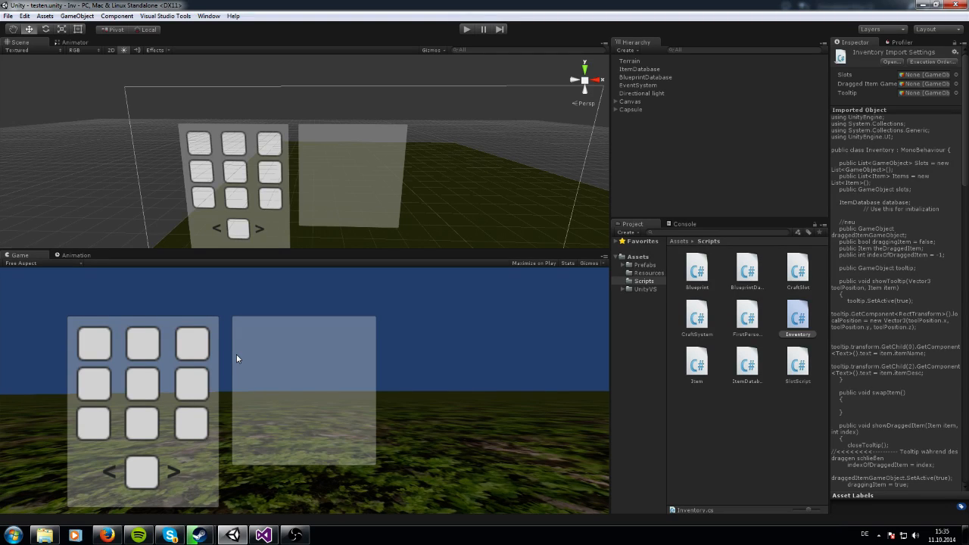
pyautogui.moveTo(272, 327)
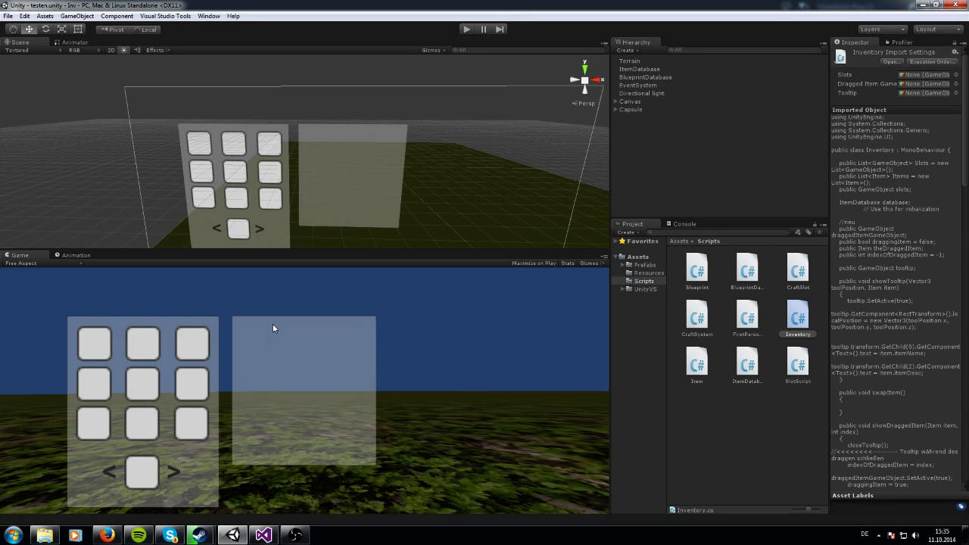
pyautogui.moveTo(371, 297)
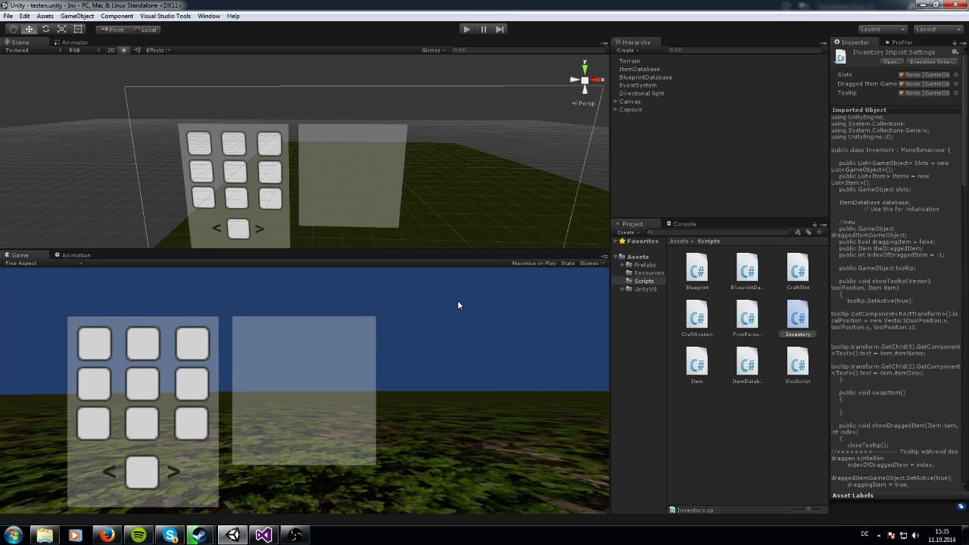
# Bring up Unity's File menu after stopping the game test.
pyautogui.click(24, 15)
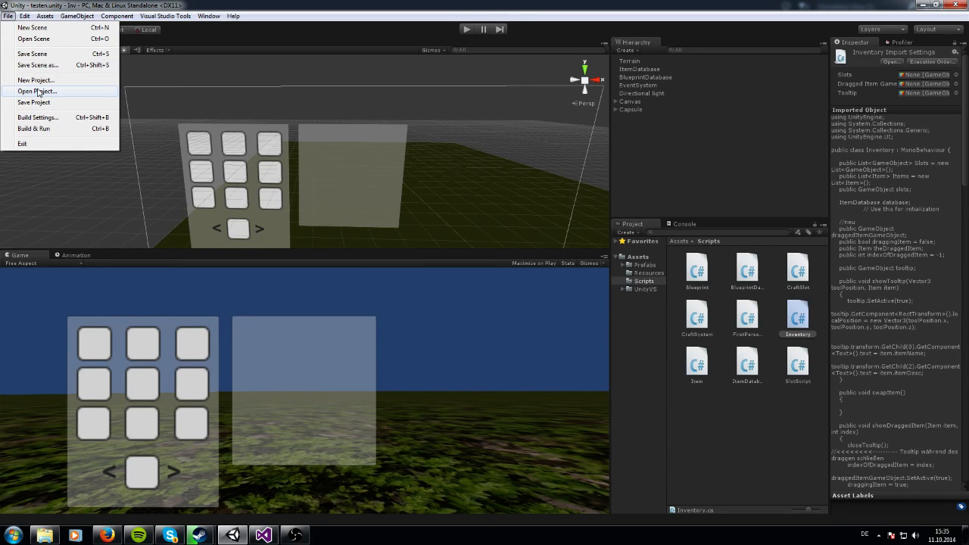
# Open the other project with crafting panels and dismiss the Welcome To Unity window.
pyautogui.click(36, 91)
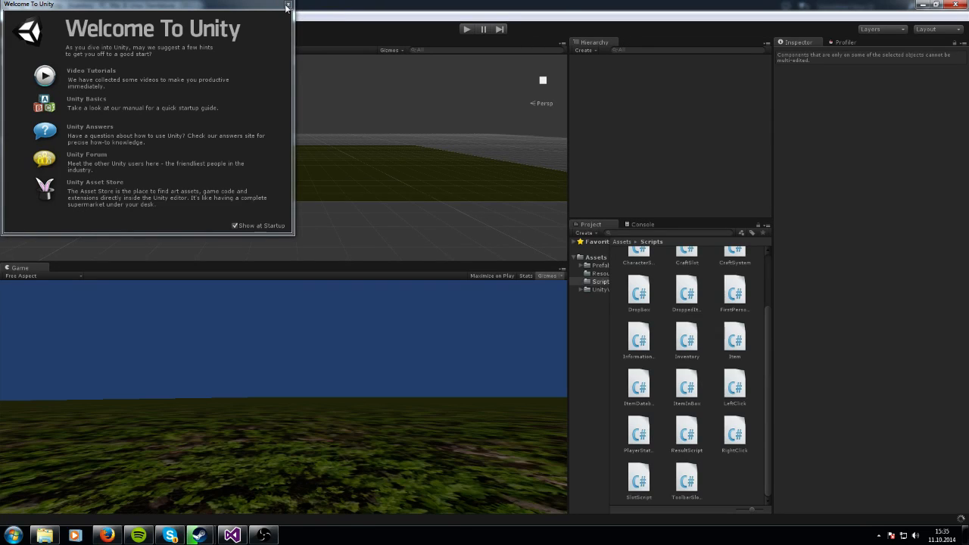
pyautogui.click(288, 7)
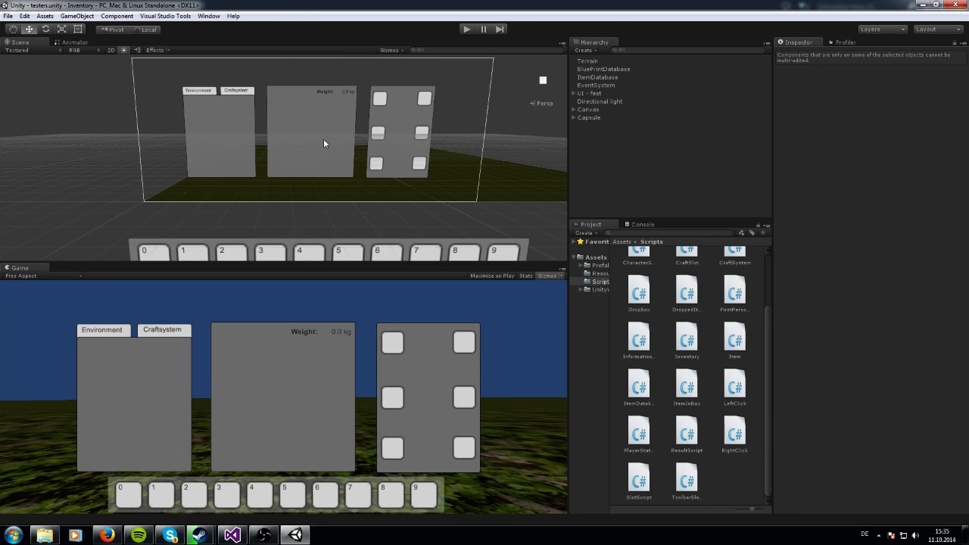
pyautogui.moveTo(285, 332)
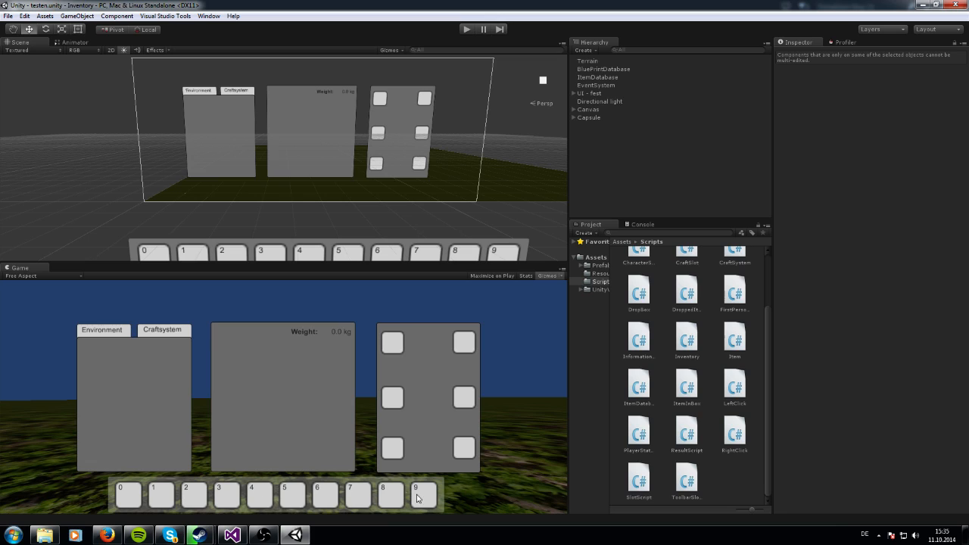
pyautogui.moveTo(369, 499)
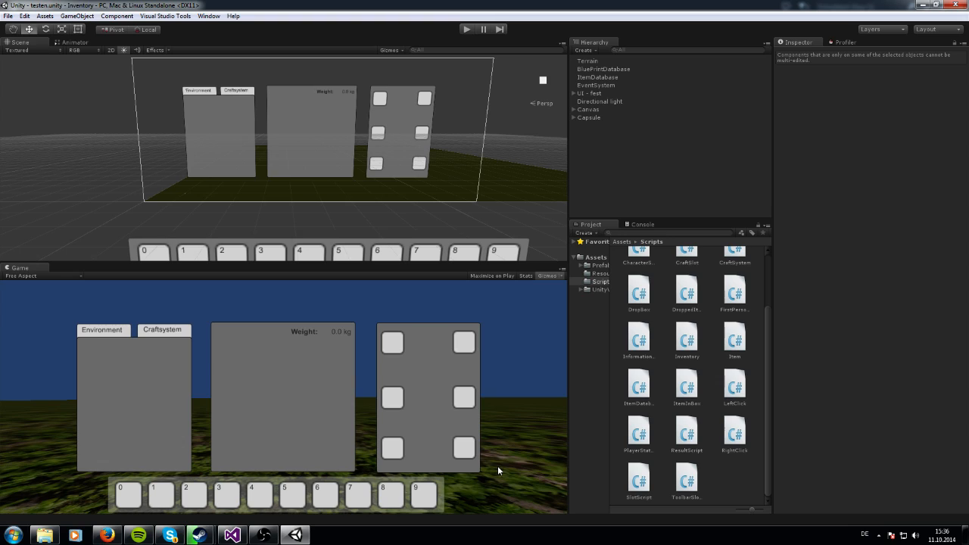
pyautogui.moveTo(509, 471)
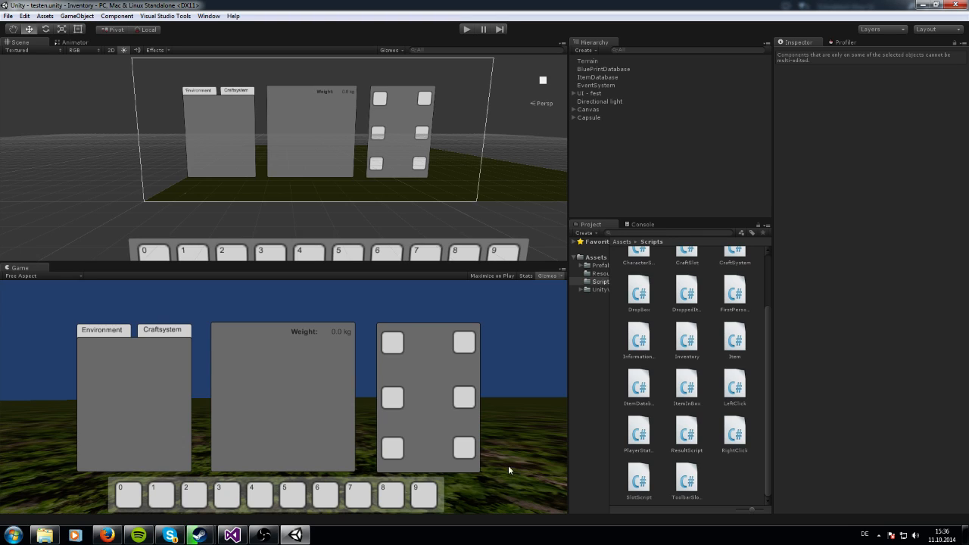
pyautogui.moveTo(528, 406)
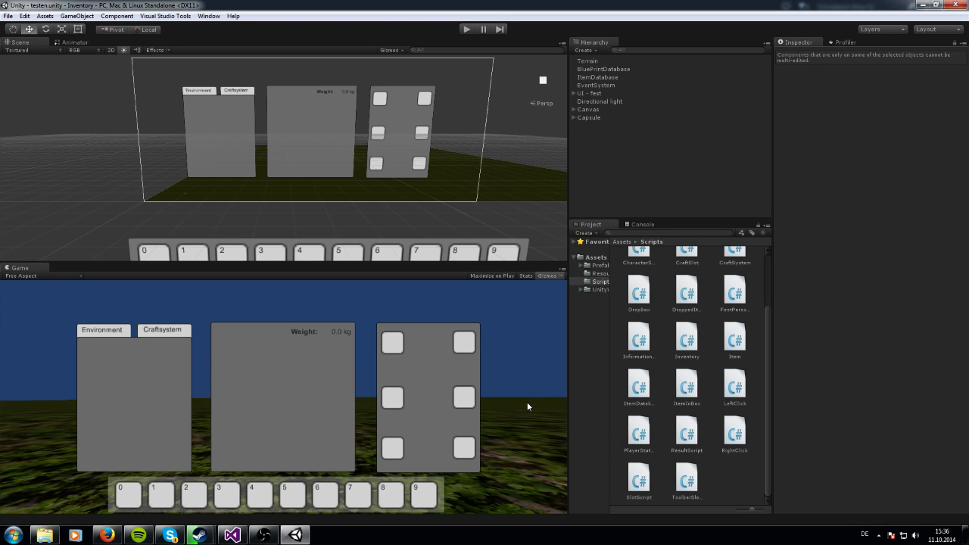